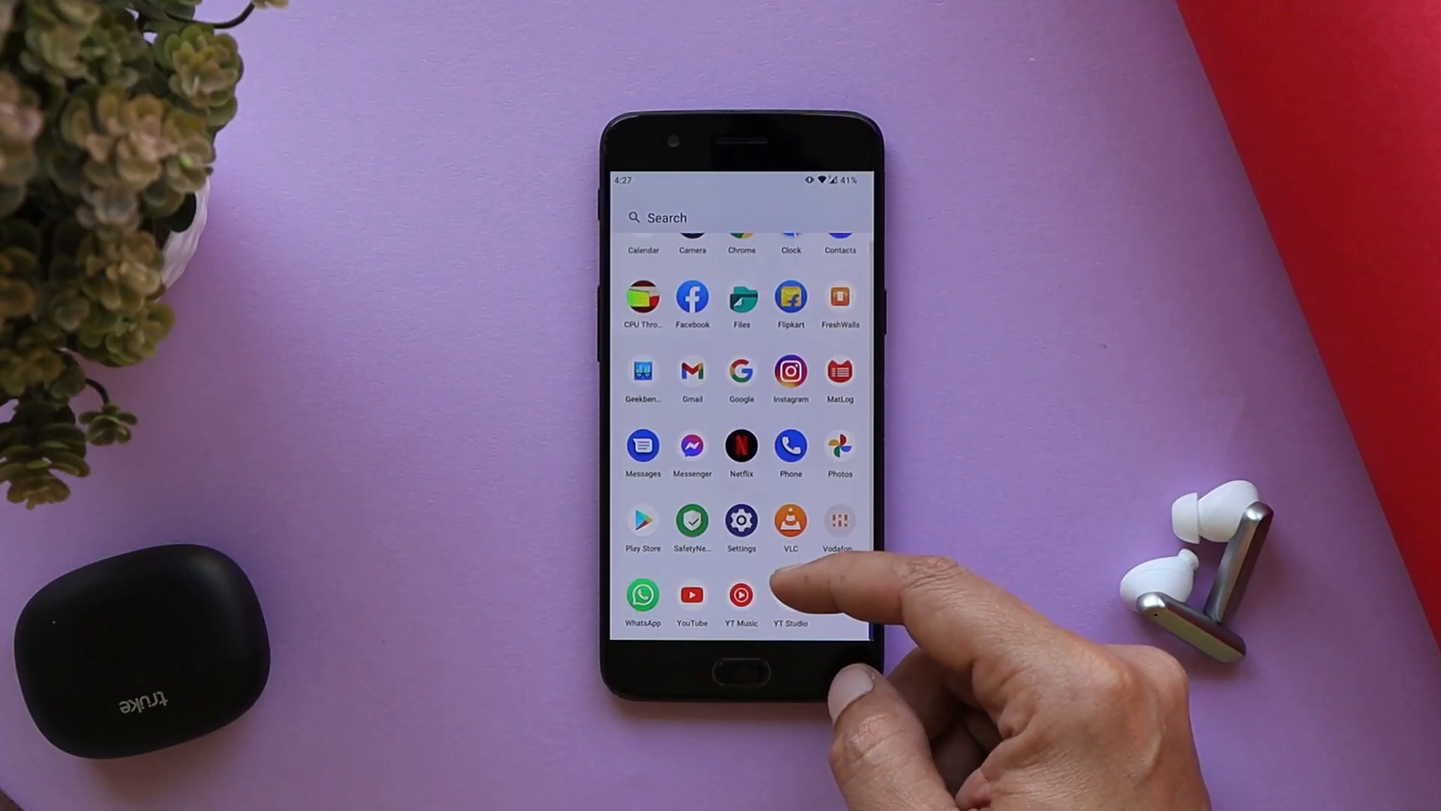
# Step: Browse the Settings categories from the app drawer down past Security, Privacy and Location
pyautogui.click(740, 522)
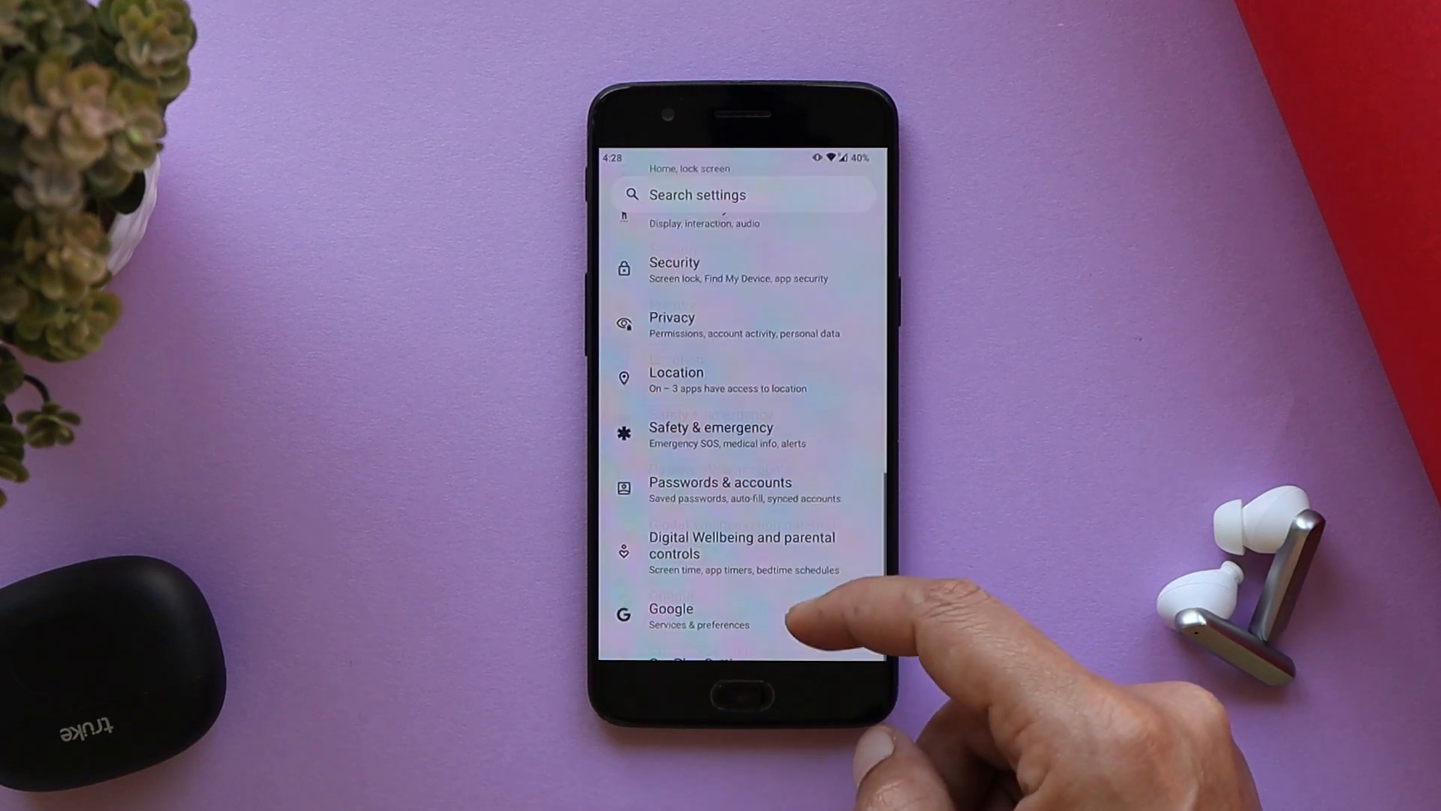
pyautogui.click(743, 690)
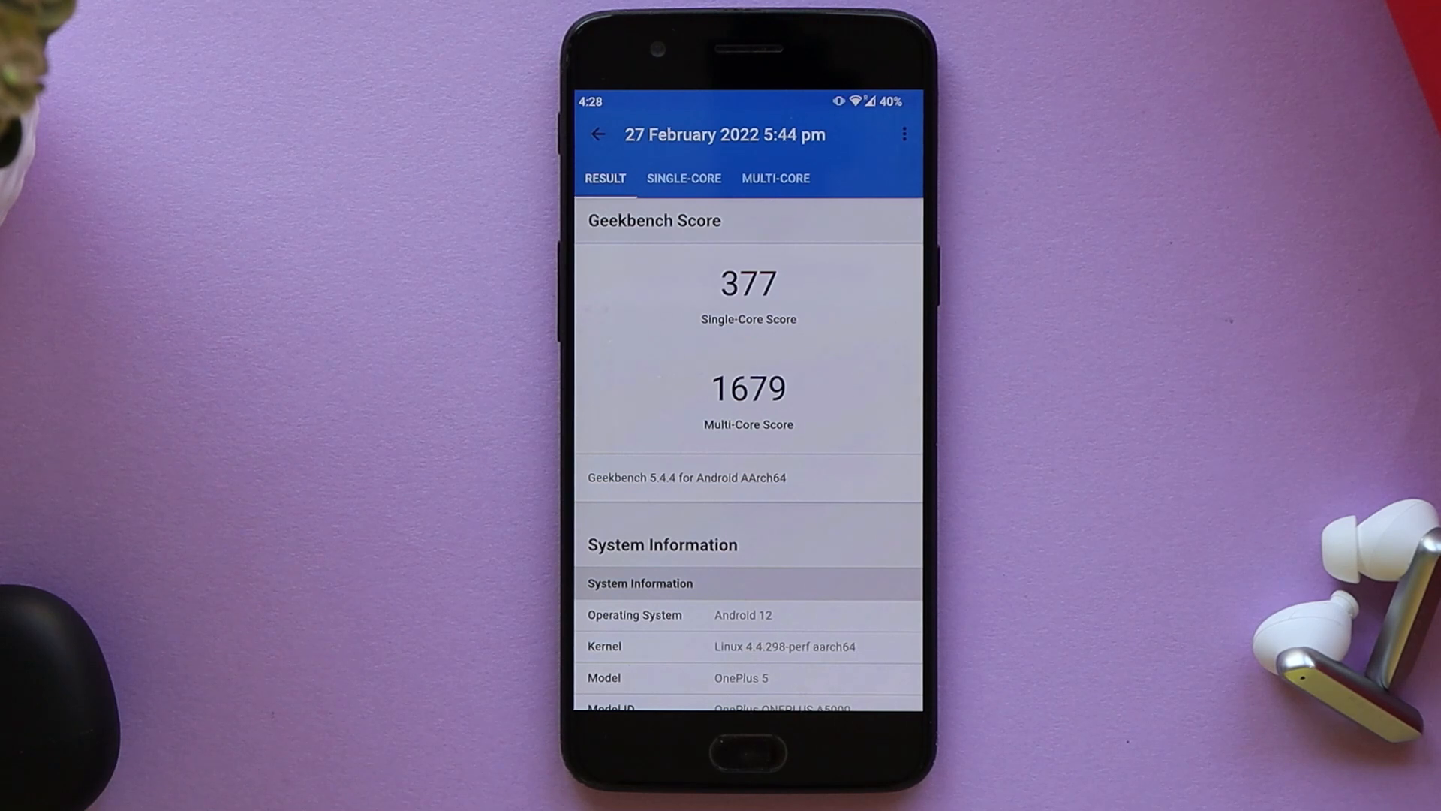
# Step: View the single-core comparison placing the OnePlus 5's 377 below the OnePlus 9 Pro's 1075
pyautogui.click(685, 178)
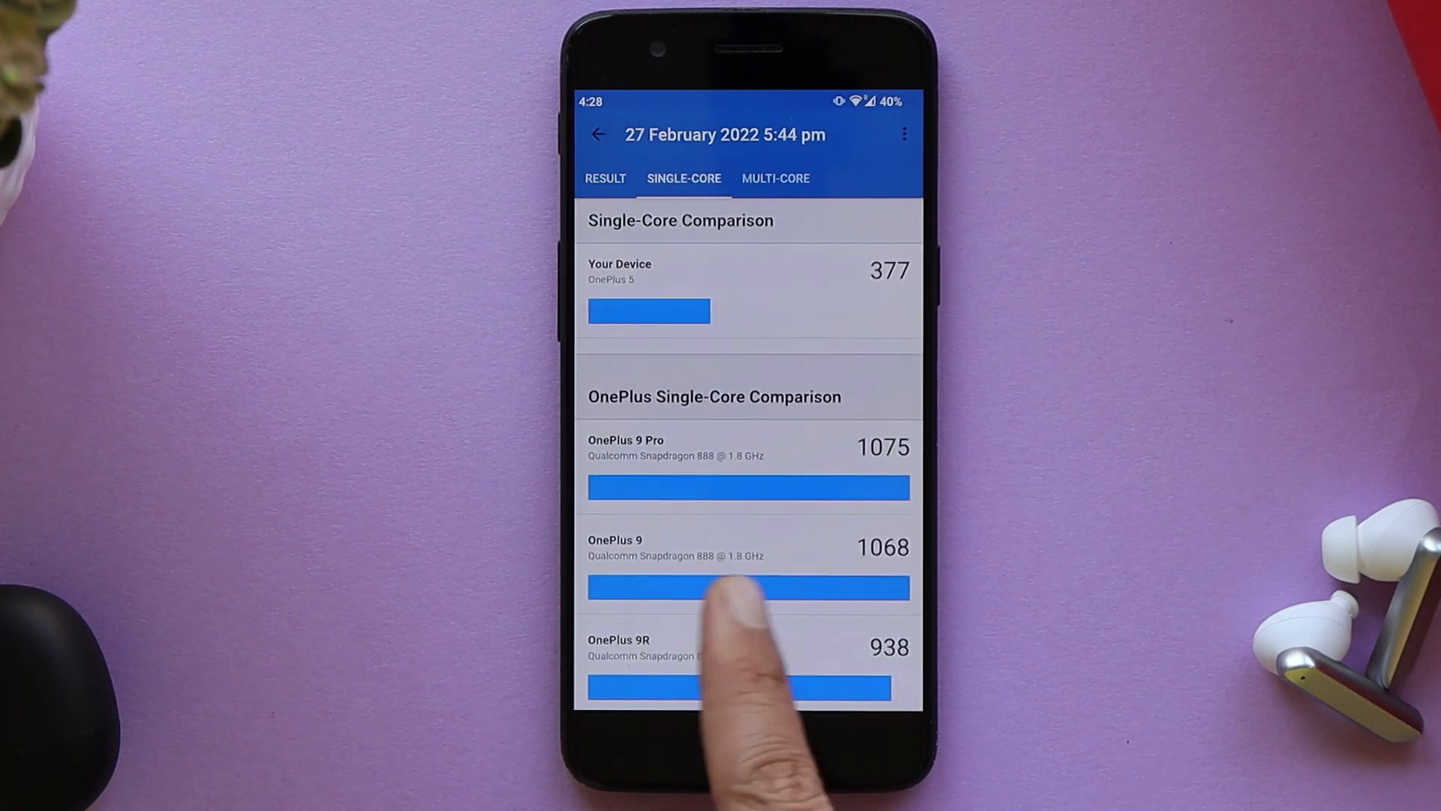
pyautogui.click(775, 179)
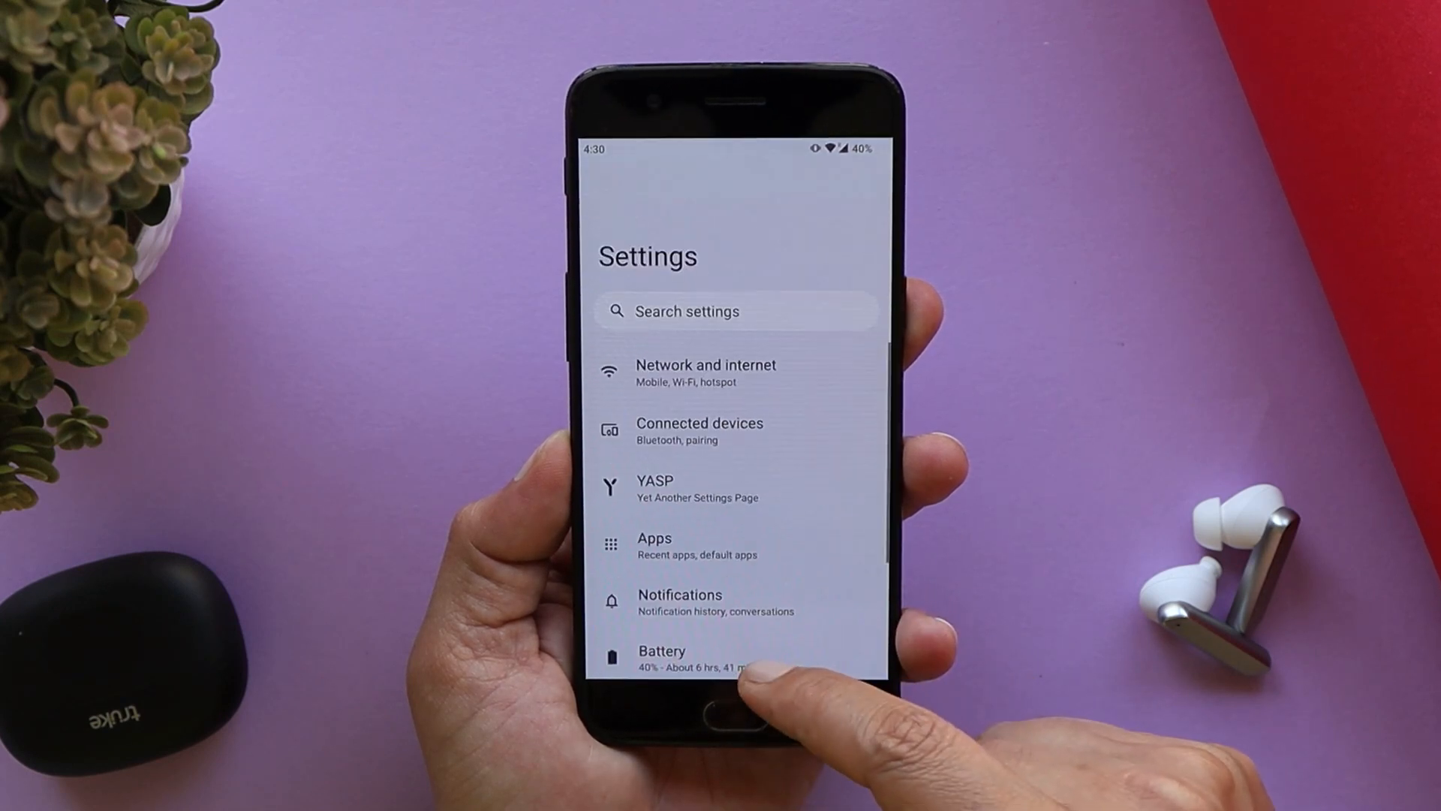
# Step: Scroll the Settings list from Network and internet down to Storage, Sound, Display and Security
pyautogui.scroll(-3)
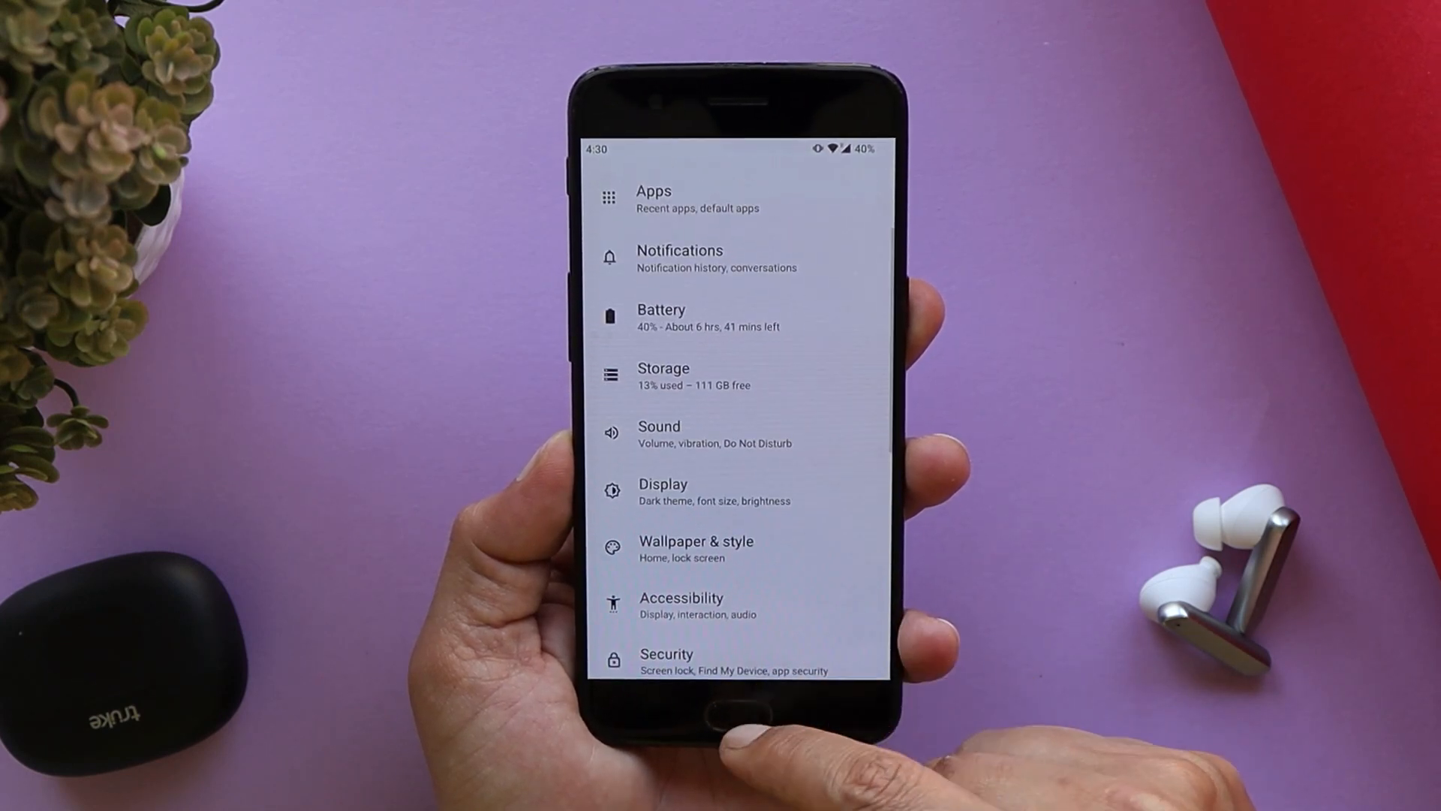
pyautogui.click(731, 712)
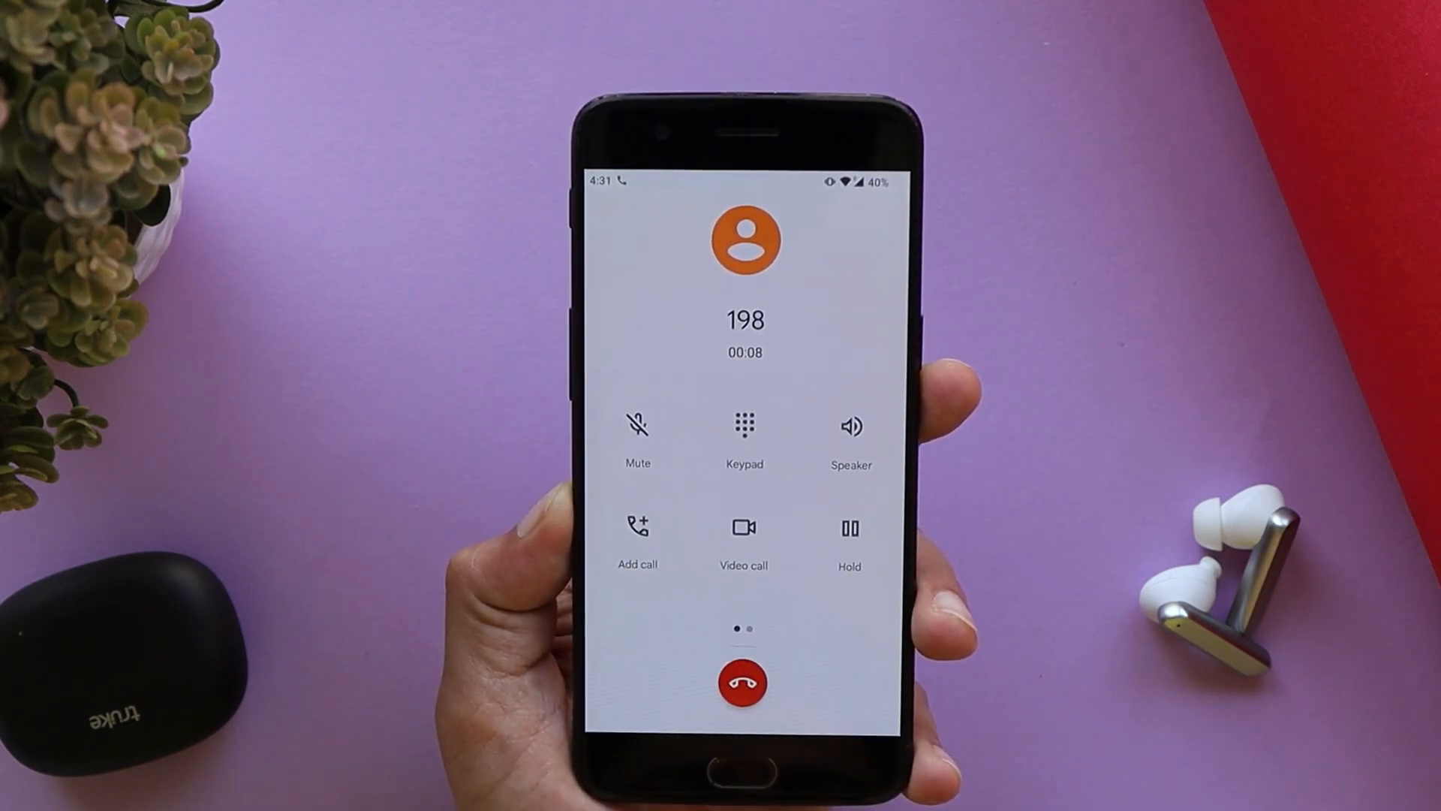
# Step: Hang up the call to 198 and return to the home screen
pyautogui.click(743, 682)
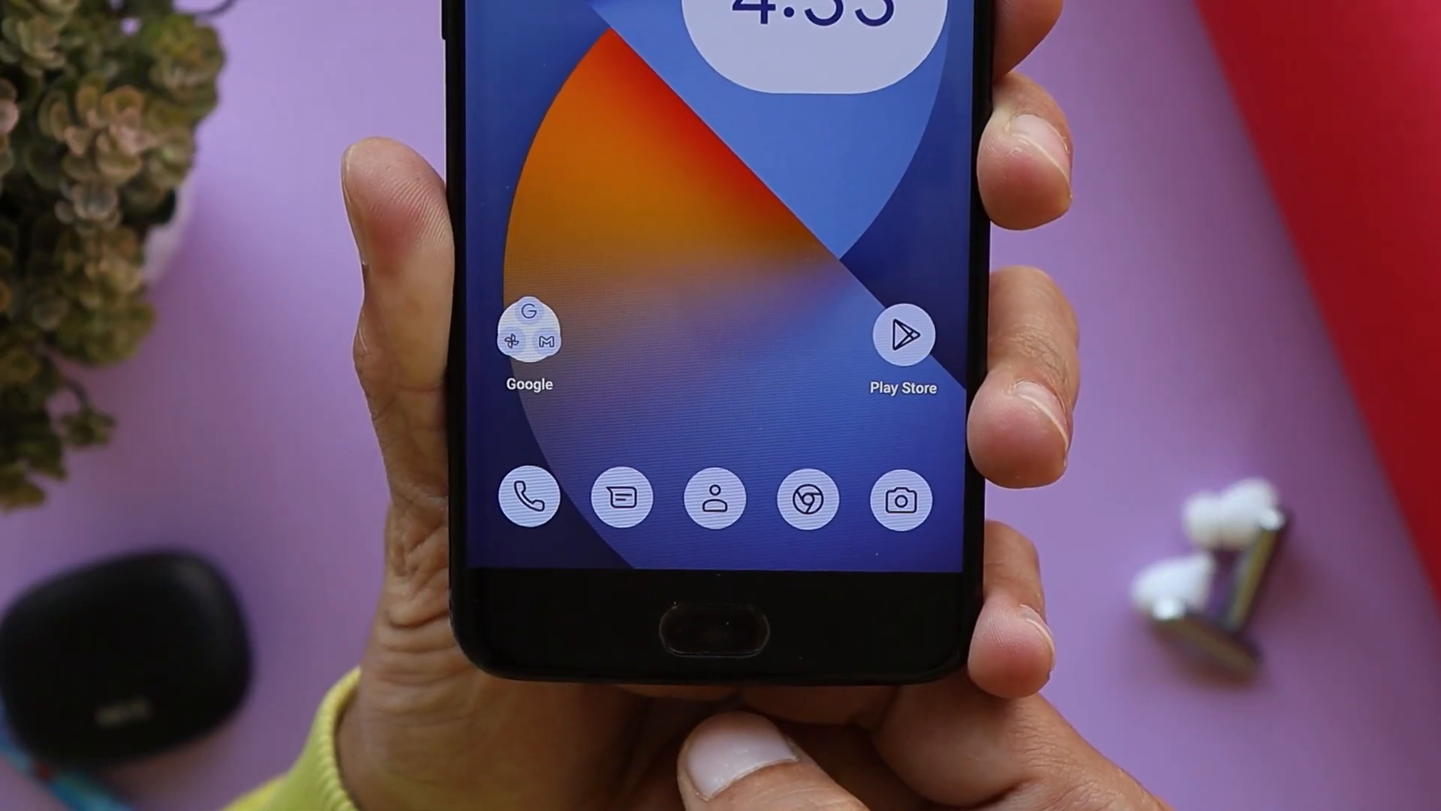
# Step: Reach the Security page showing Find My Device on, February 2022 update and PIN screen lock
pyautogui.scroll(3)
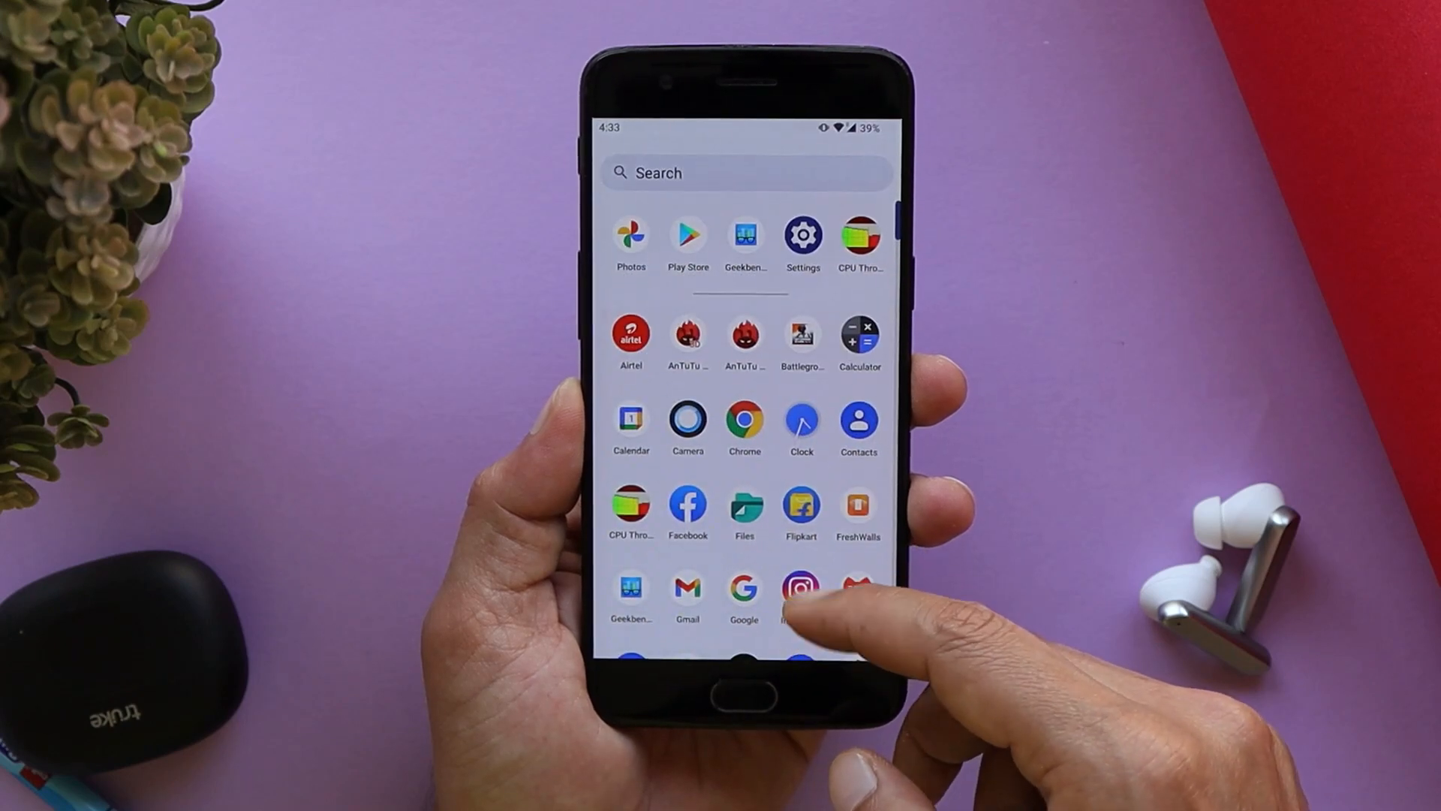
pyautogui.click(802, 235)
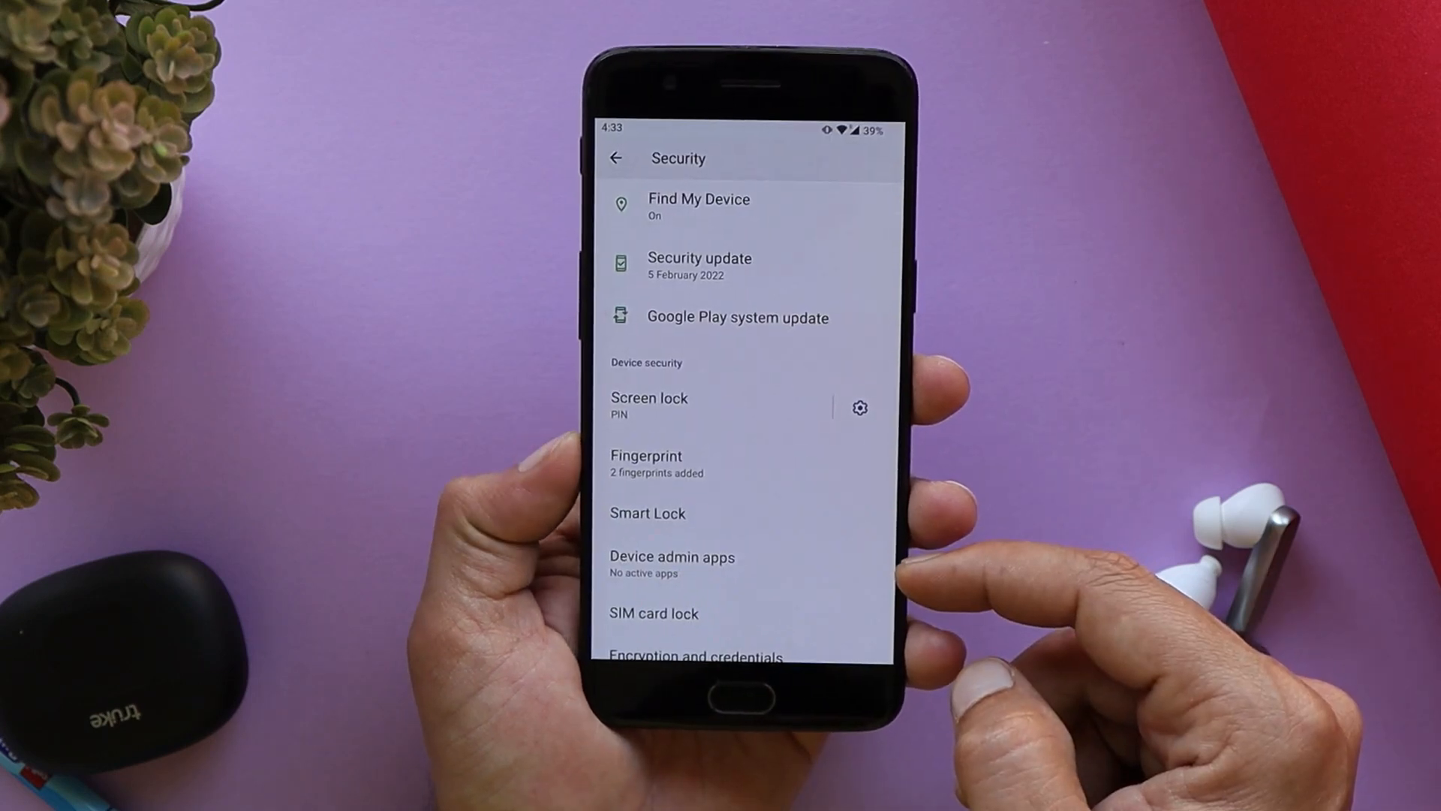
pyautogui.moveTo(780, 633)
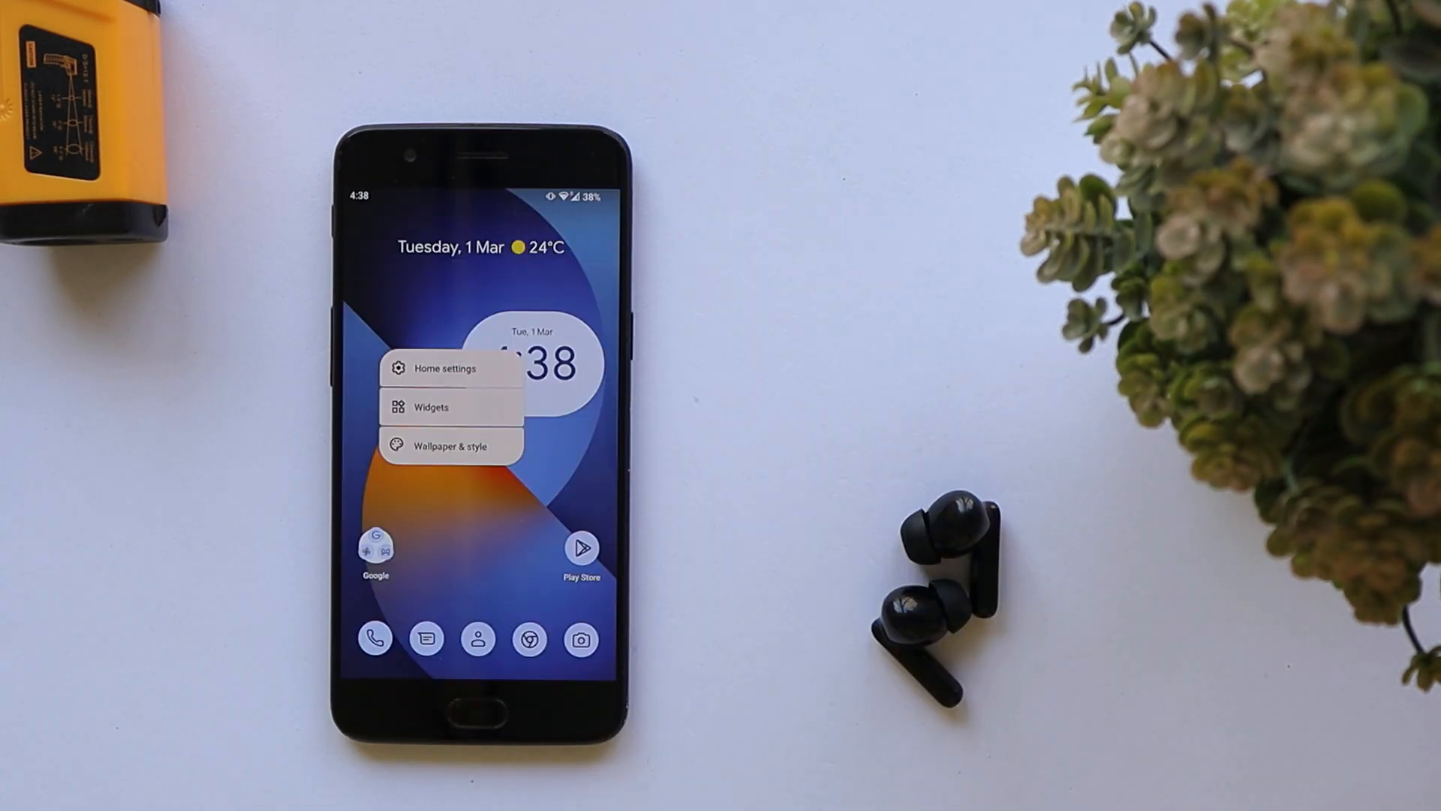
# Step: Show the app drawer scrolled to Settings, VLC, WhatsApp and YT Studio
pyautogui.click(449, 445)
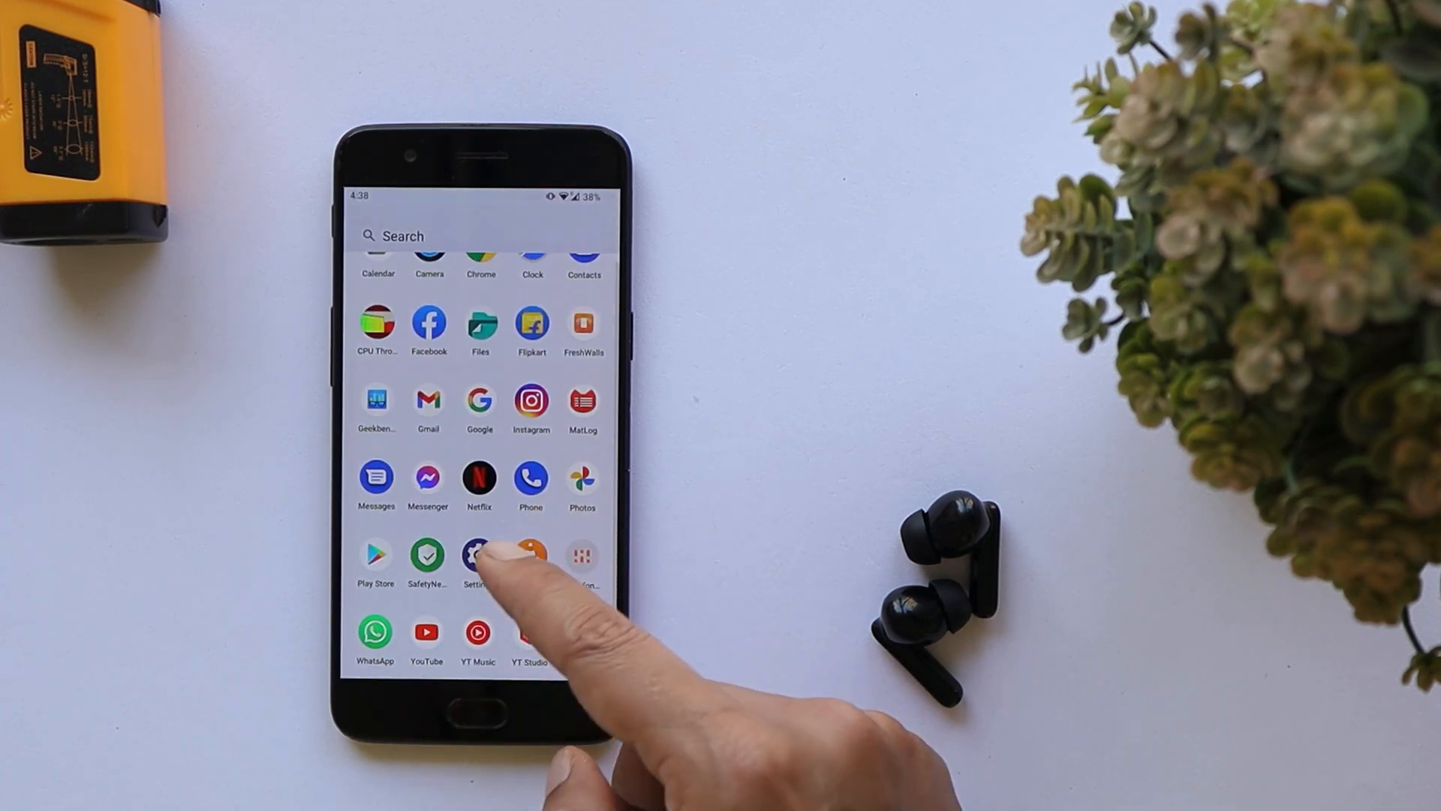
pyautogui.click(478, 554)
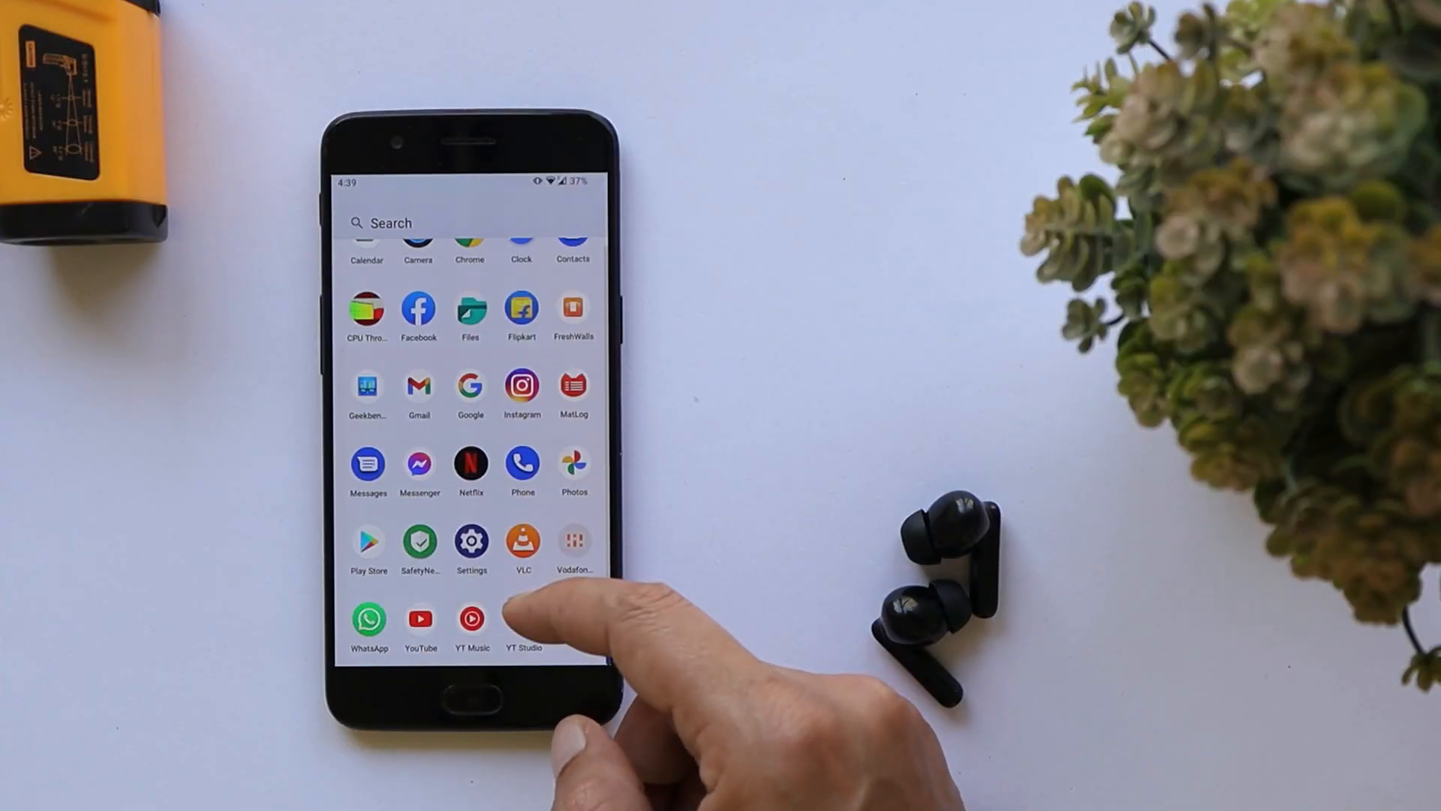
# Step: Review the OnePlus screen colour modes with OnePlus mode chosen, then return to the main Settings list
pyautogui.click(471, 539)
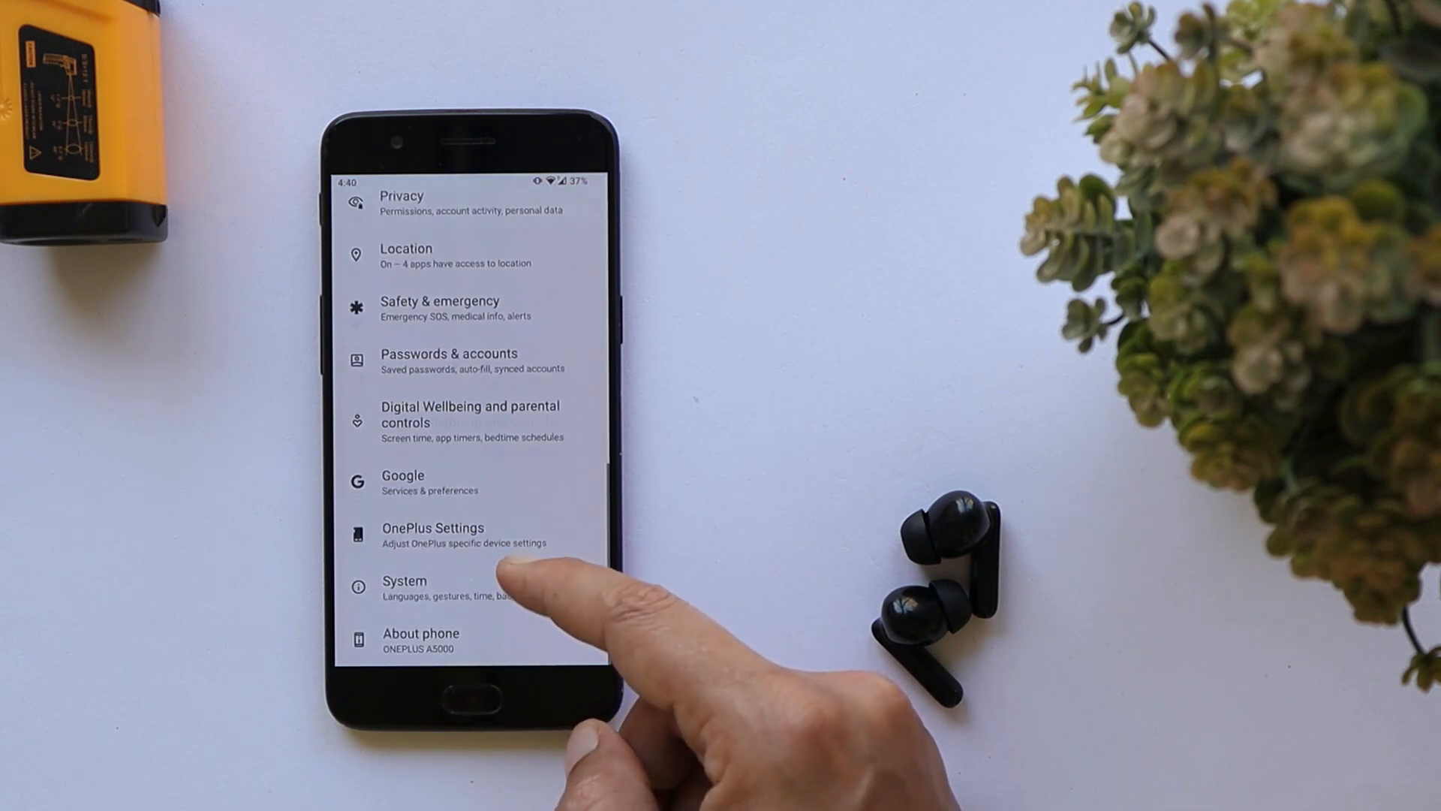
pyautogui.click(432, 534)
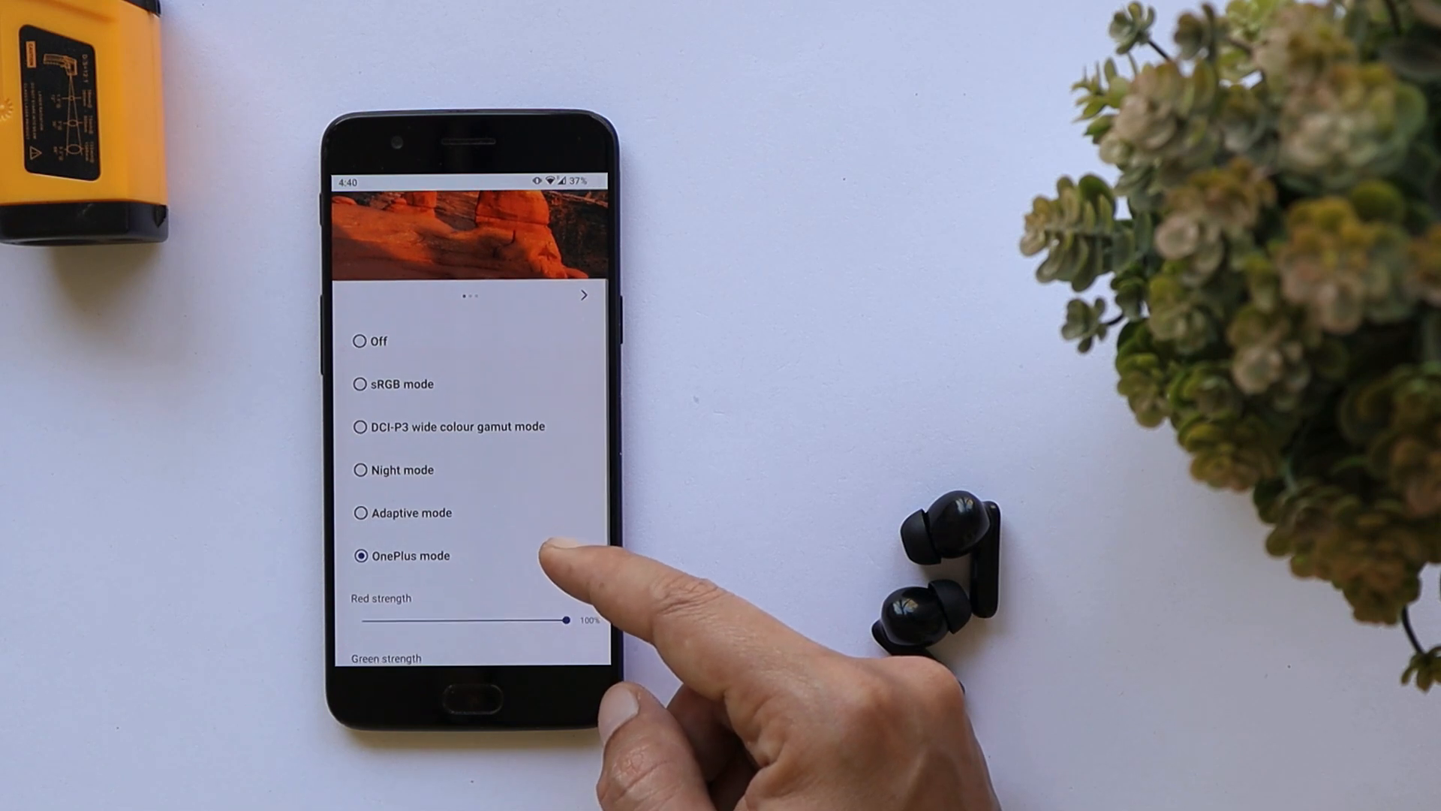
pyautogui.scroll(-3)
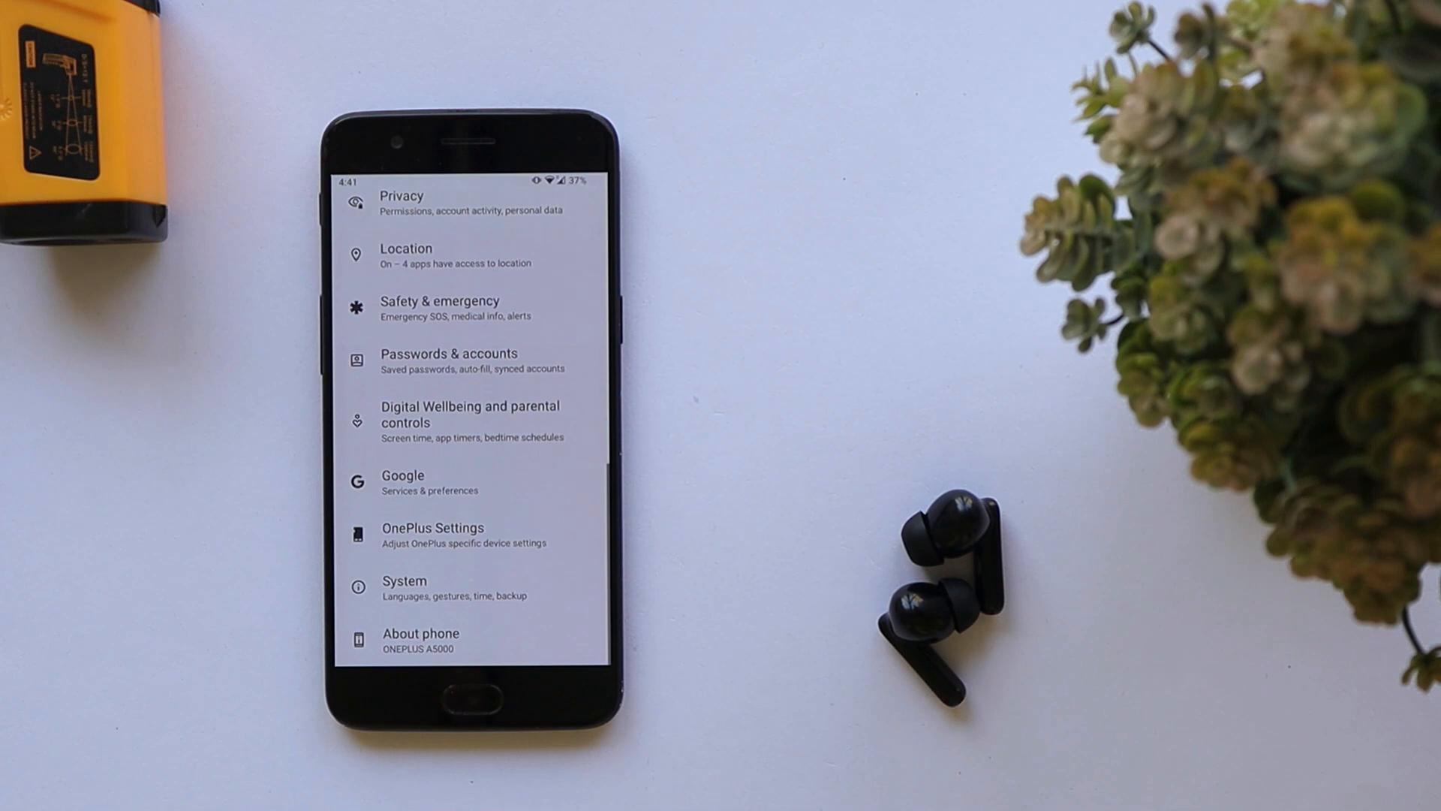
# Step: From System > Gestures, open One-handed mode with its toggle turned on
pyautogui.scroll(-3)
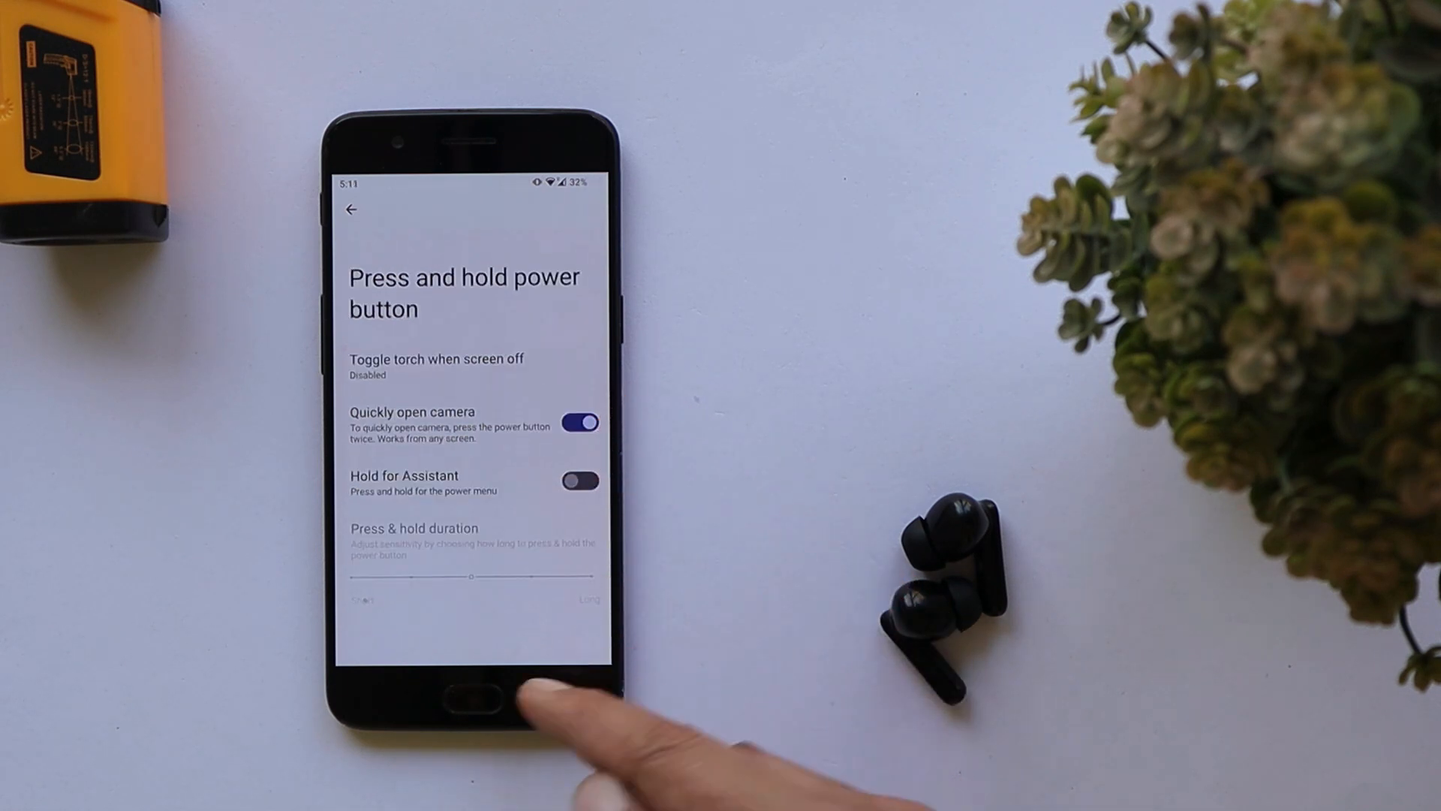
pyautogui.click(351, 211)
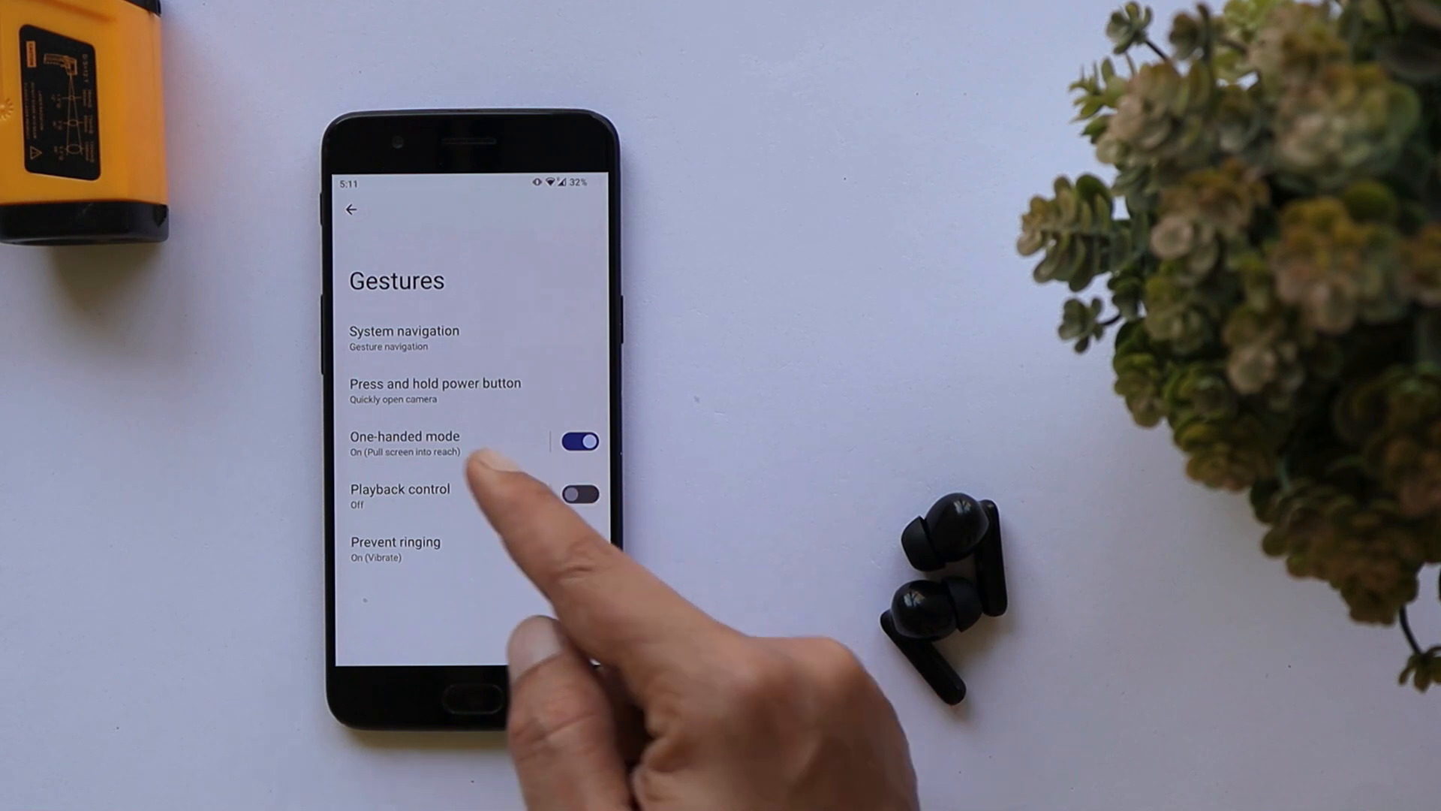
pyautogui.click(403, 441)
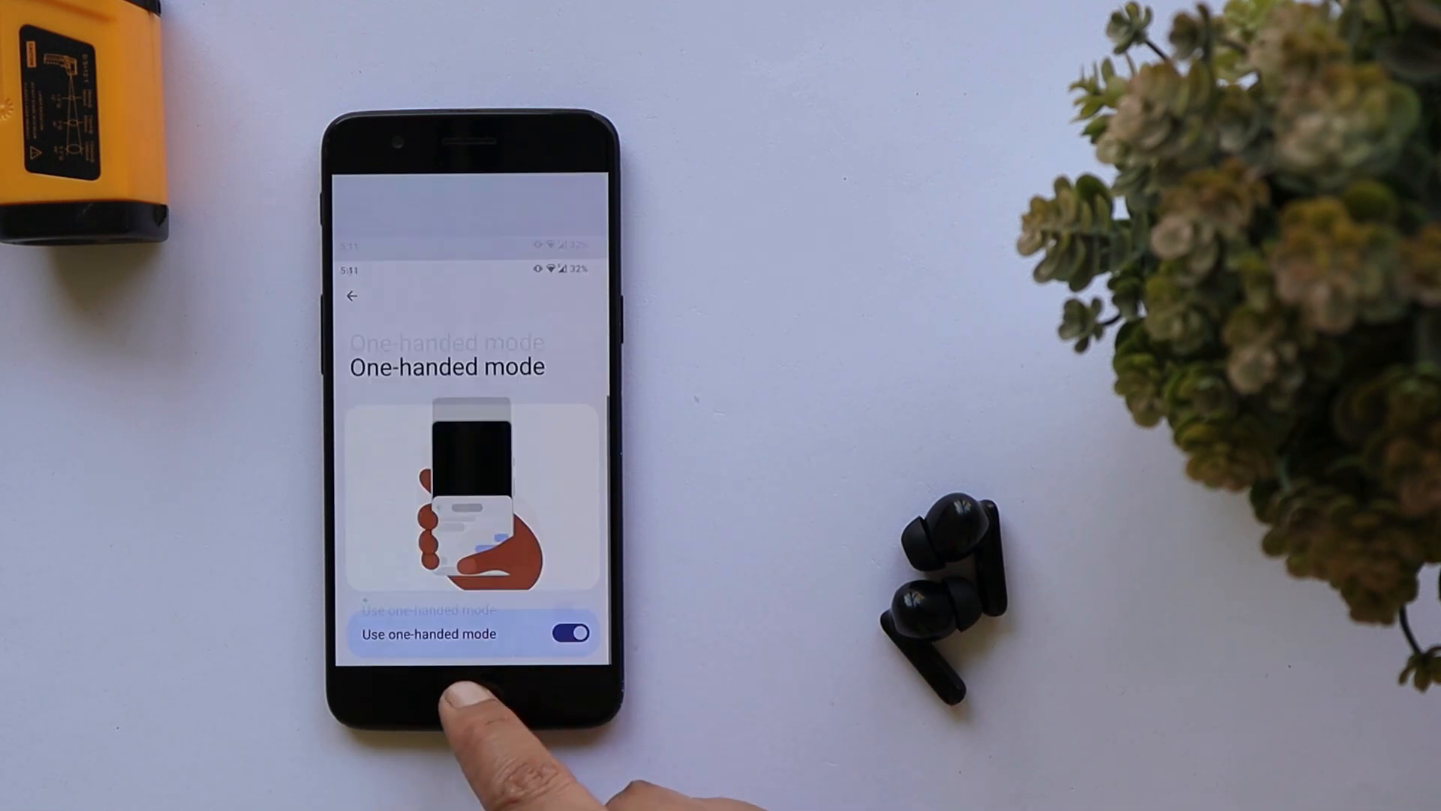